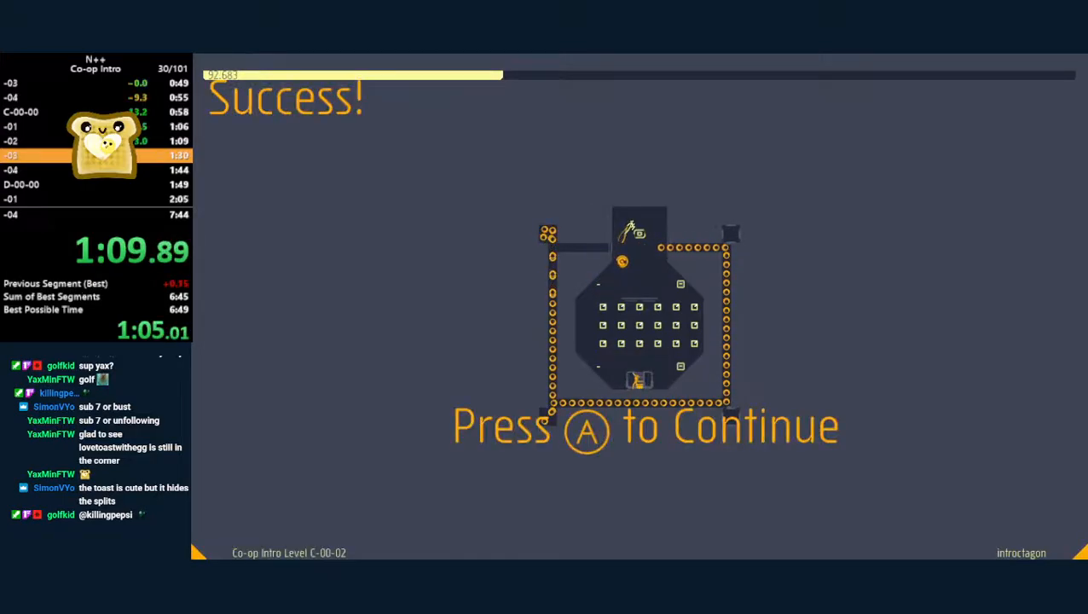
- Advance through the co-op intro levels from C-00-02 up to starting E-01-01, retrying E-00-02 once
{"action": "key", "text": "a"}
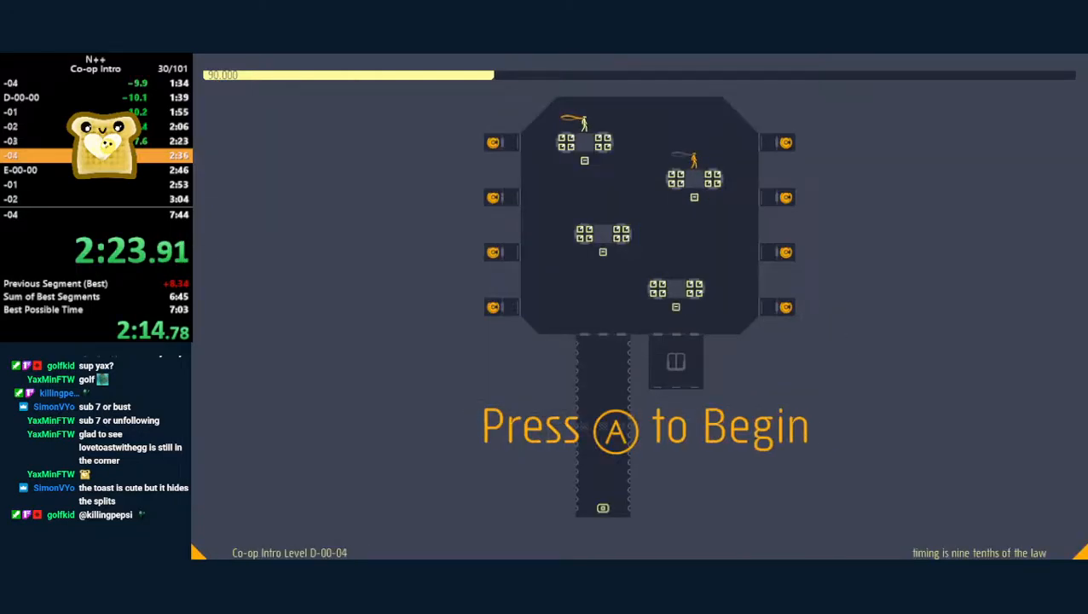
{"action": "key", "text": "a"}
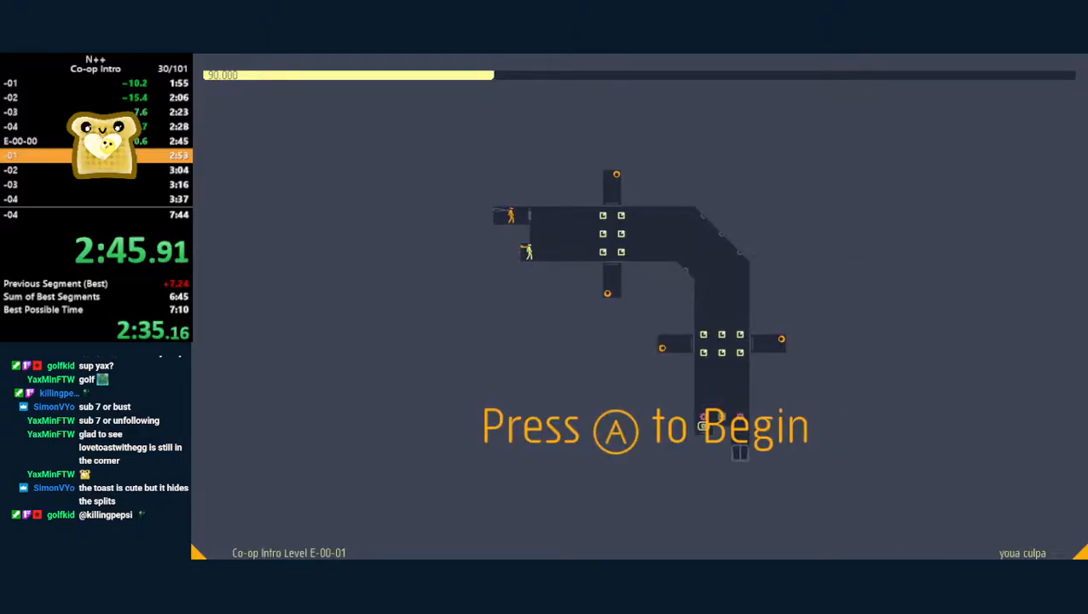
{"action": "key", "text": "a"}
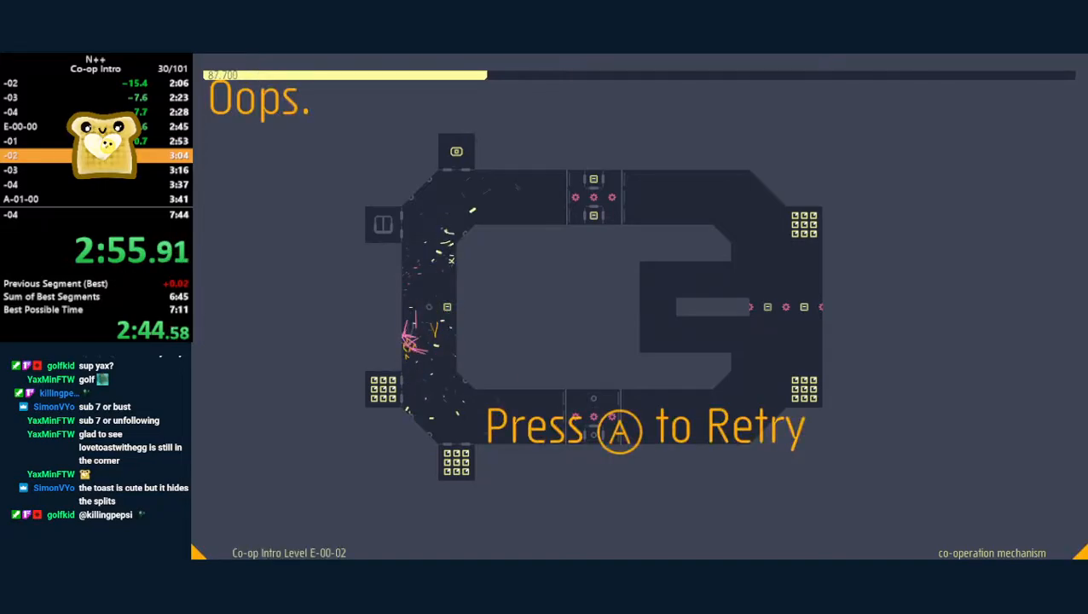
{"action": "key", "text": "a"}
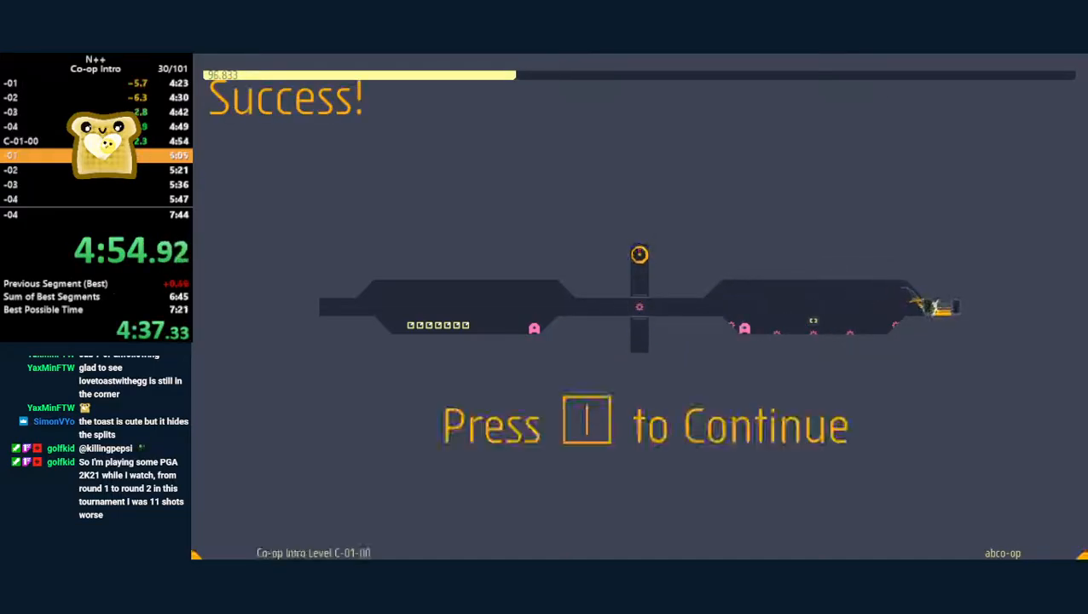
{"action": "key", "text": "1"}
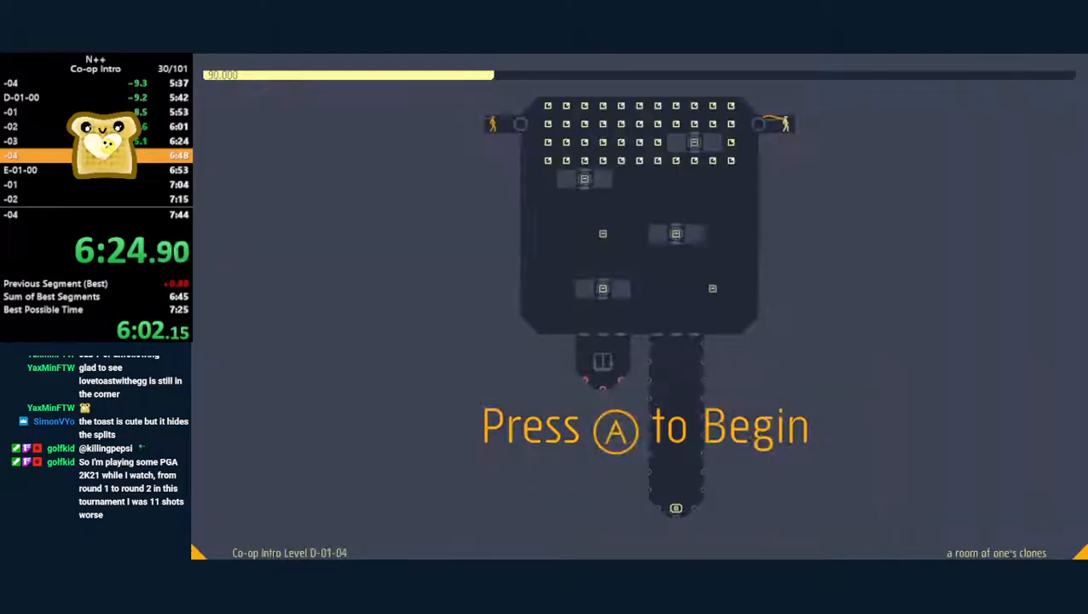
{"action": "key", "text": "a"}
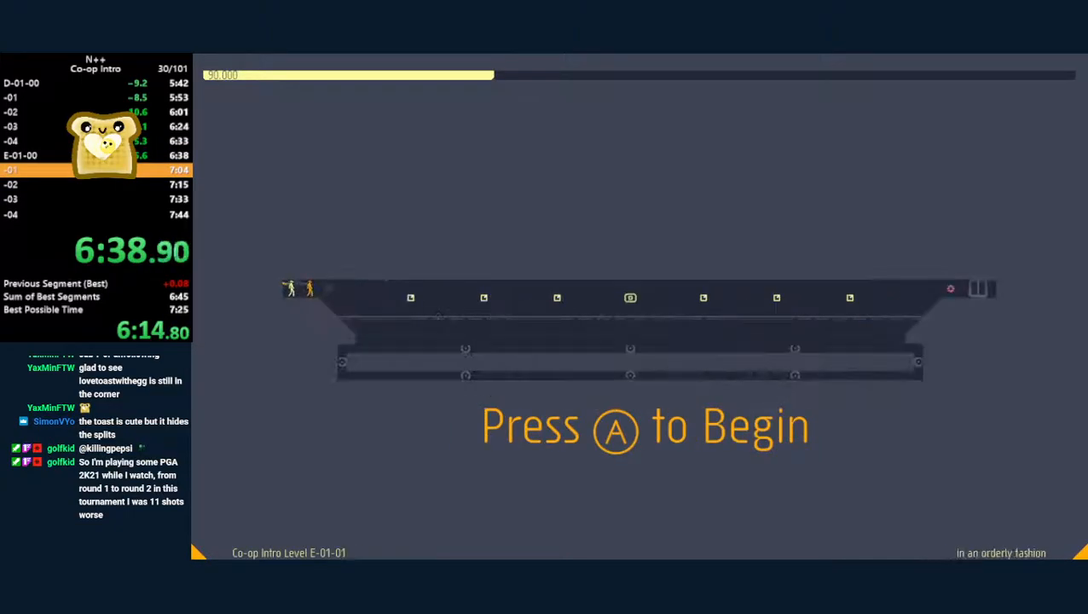
{"action": "key", "text": "a"}
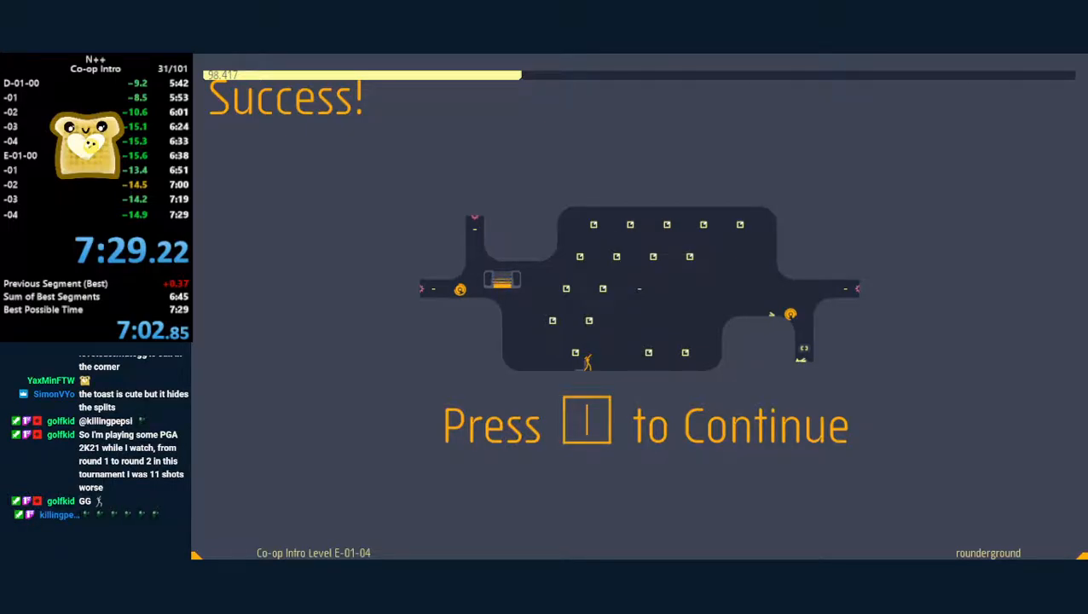
{"action": "mouse_move", "coordinate": [460, 358]}
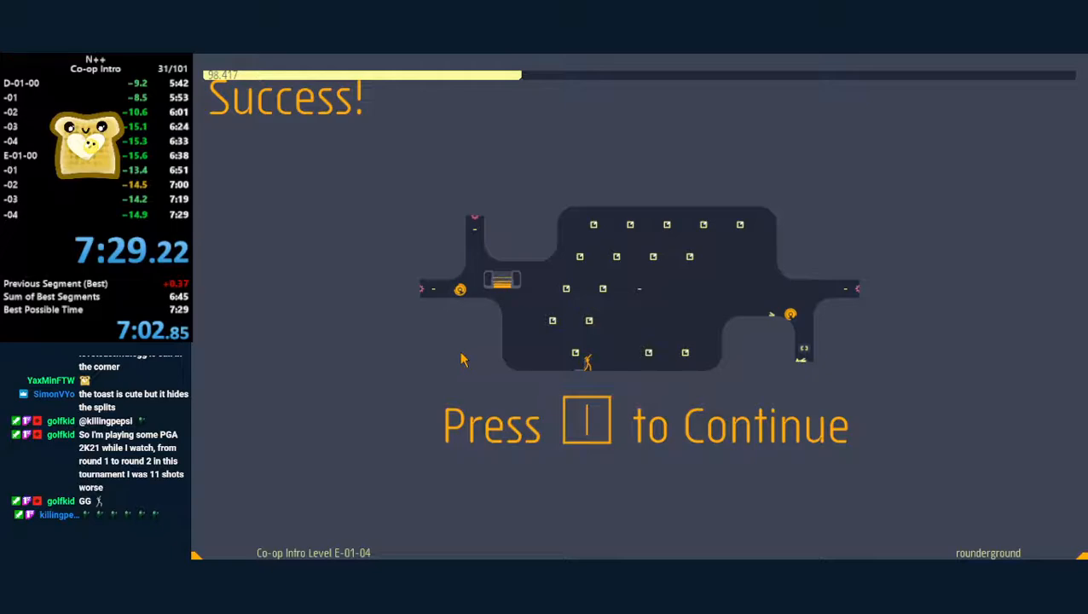